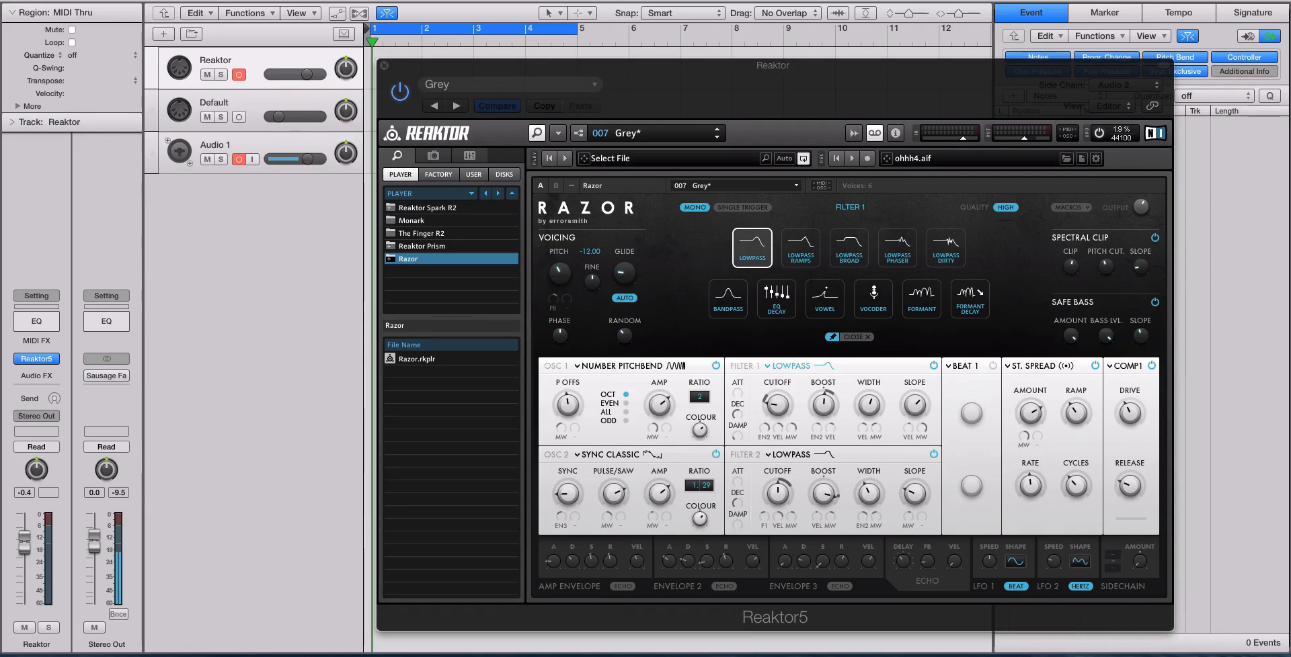
- Change Razor's Filter 1 from Lowpass to Vocoder, revealing its formant and stretch controls
{"action": "left_click", "coordinate": [247, 159]}
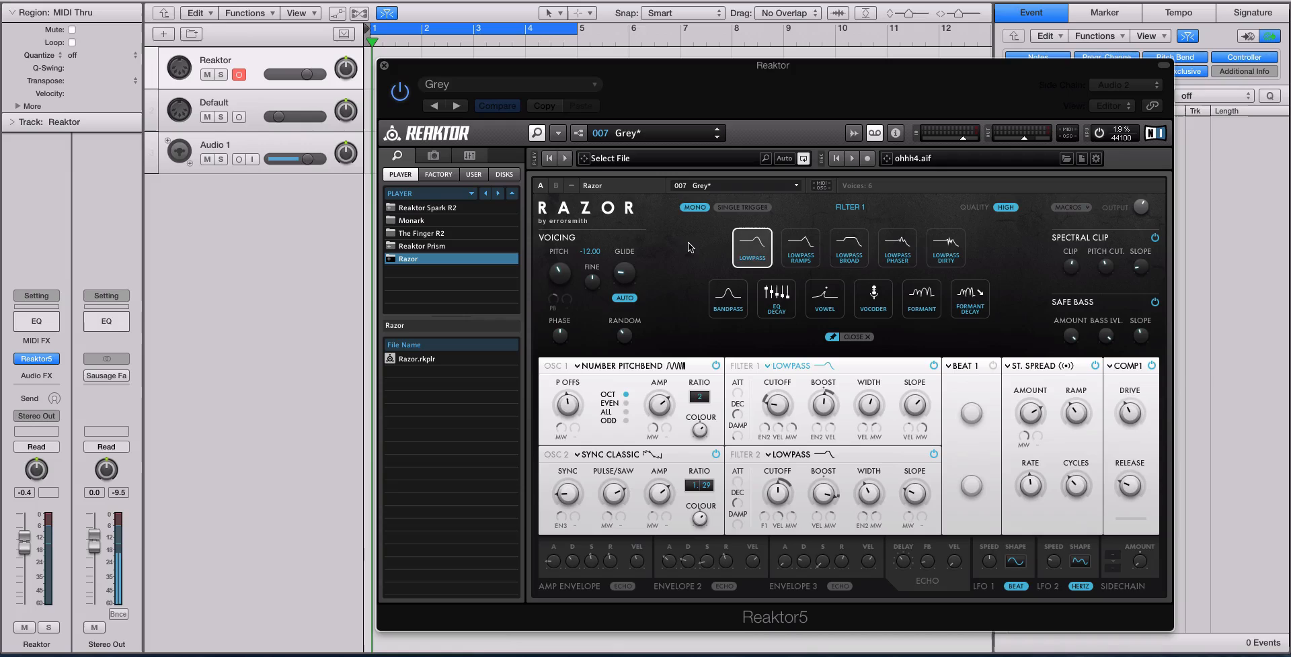
{"action": "mouse_move", "coordinate": [873, 303]}
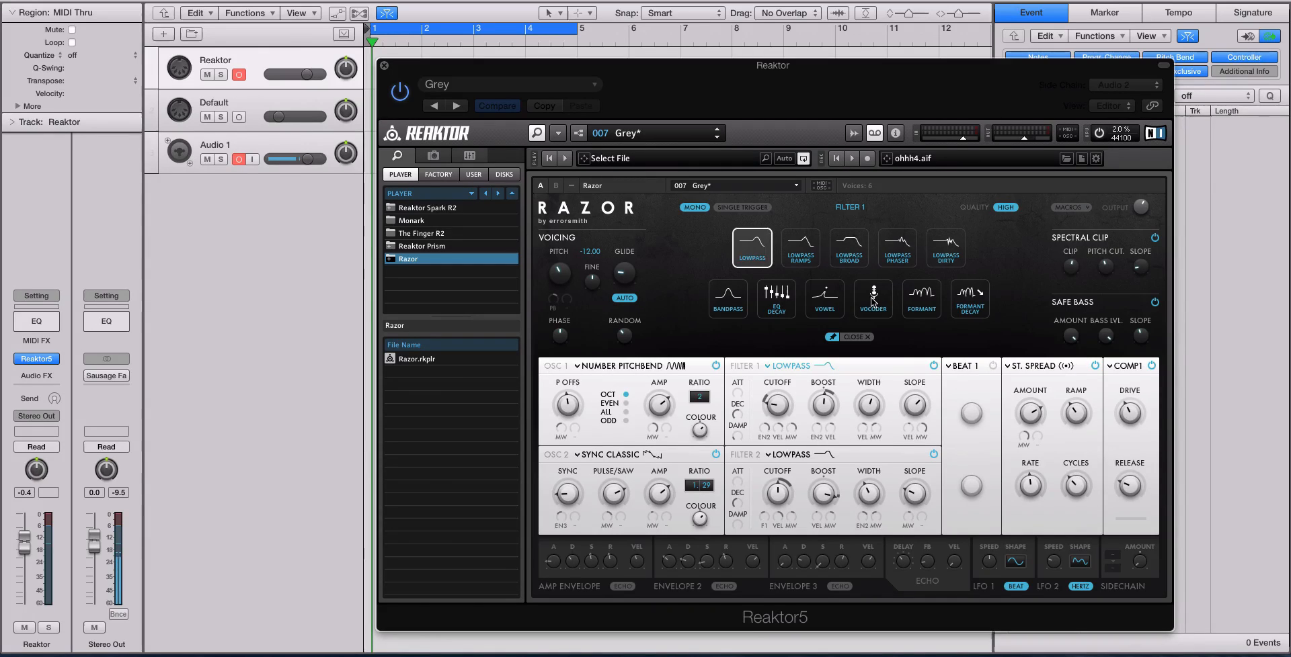
{"action": "left_click", "coordinate": [871, 298]}
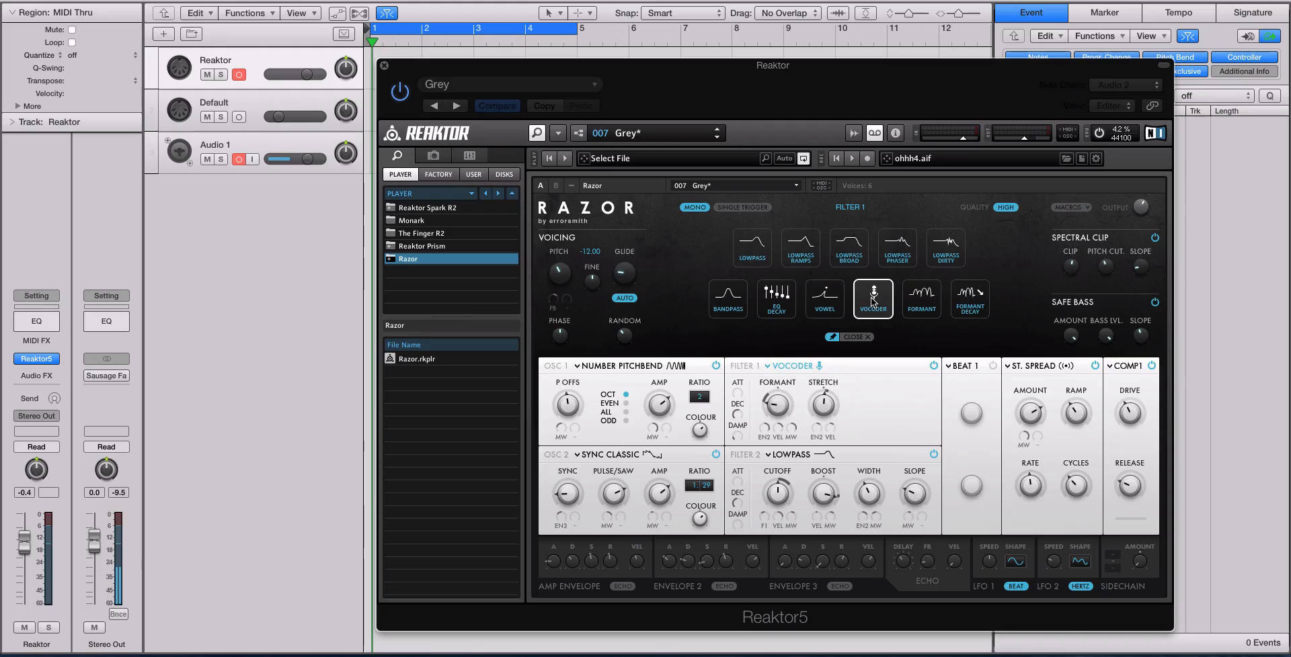